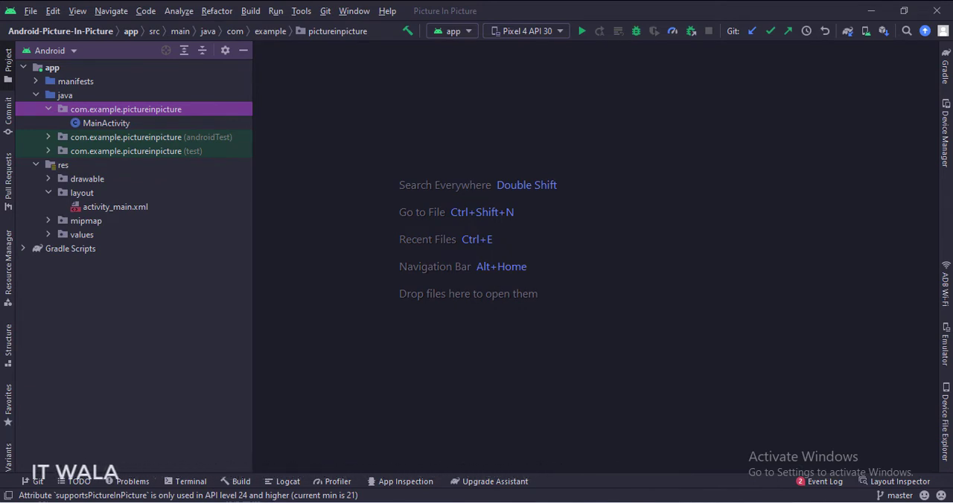
Step: Open activity_main.xml, the layout with the image view and Picture In Picture button
double_click(115, 206)
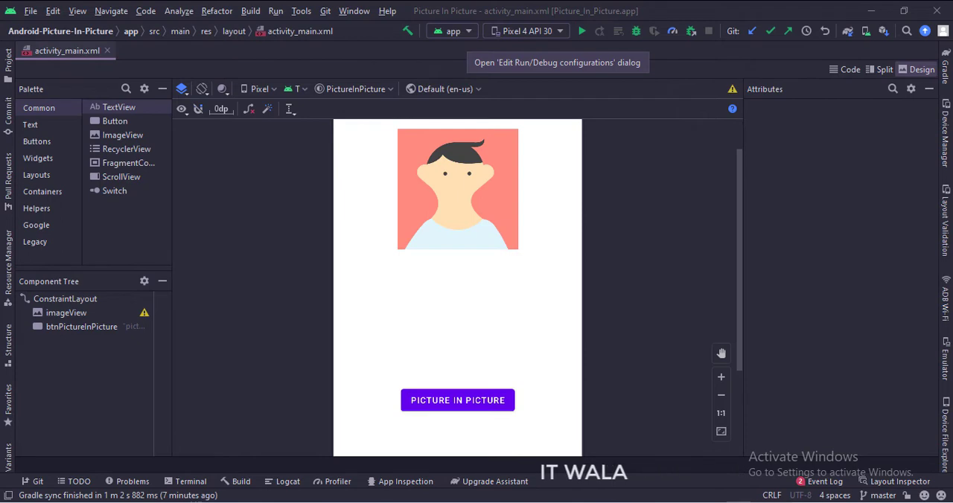
left_click(843, 70)
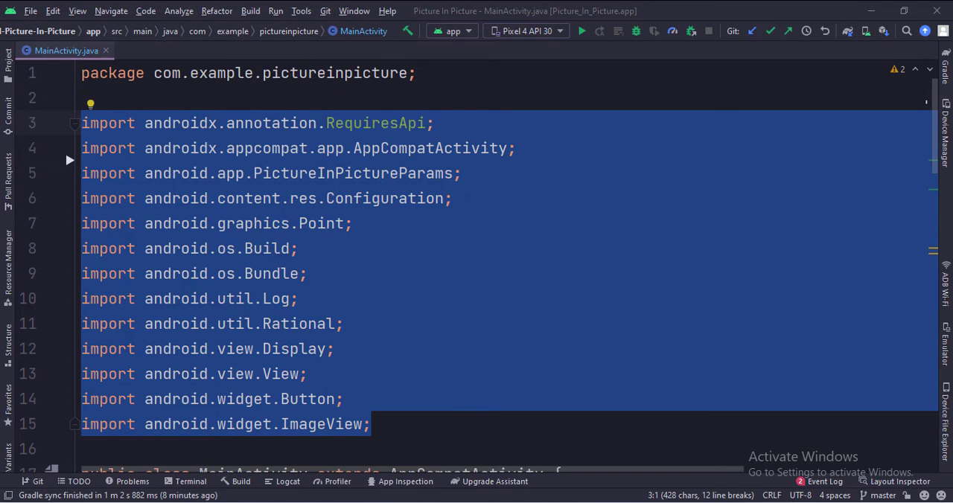
Step: Scroll MainActivity.java from the imports down to the onPictureInPictureModeChanged override
scroll("down", 3)
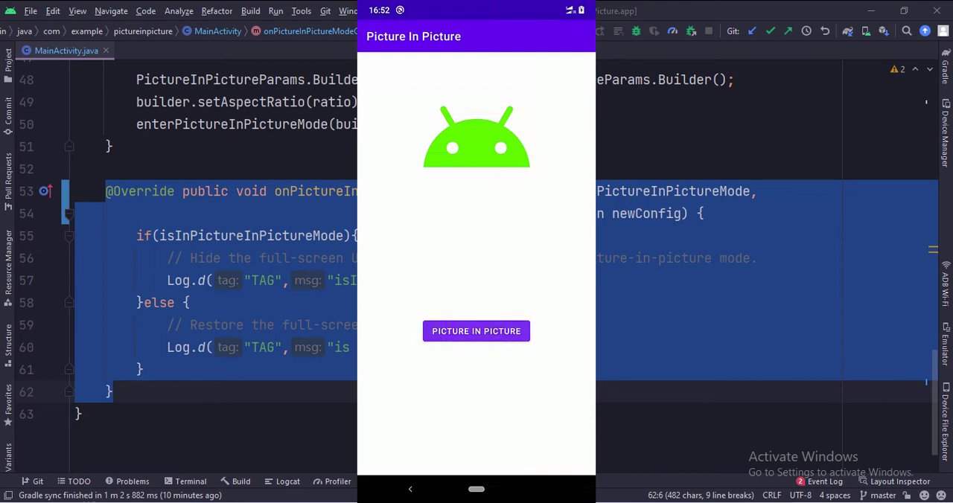
Step: Tap PICTURE IN PICTURE in the emulator app to shrink it into a floating window
left_click(475, 332)
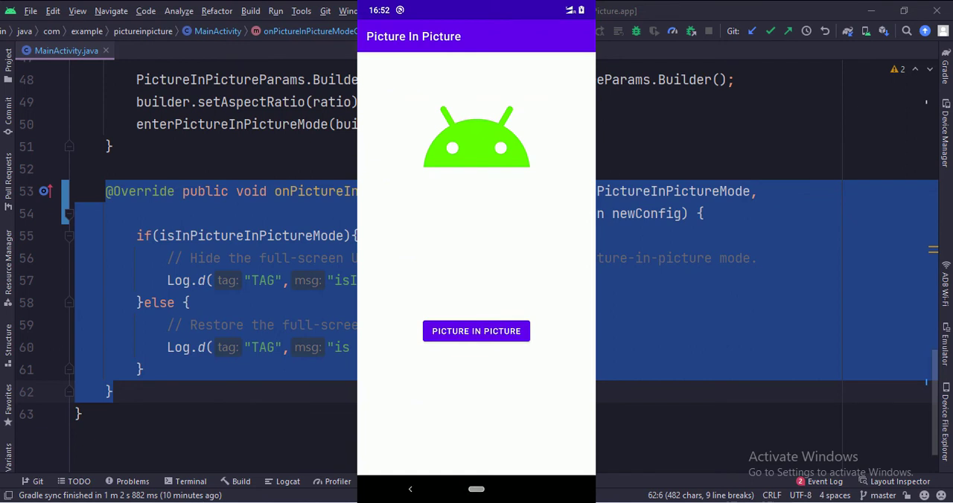
left_click(475, 331)
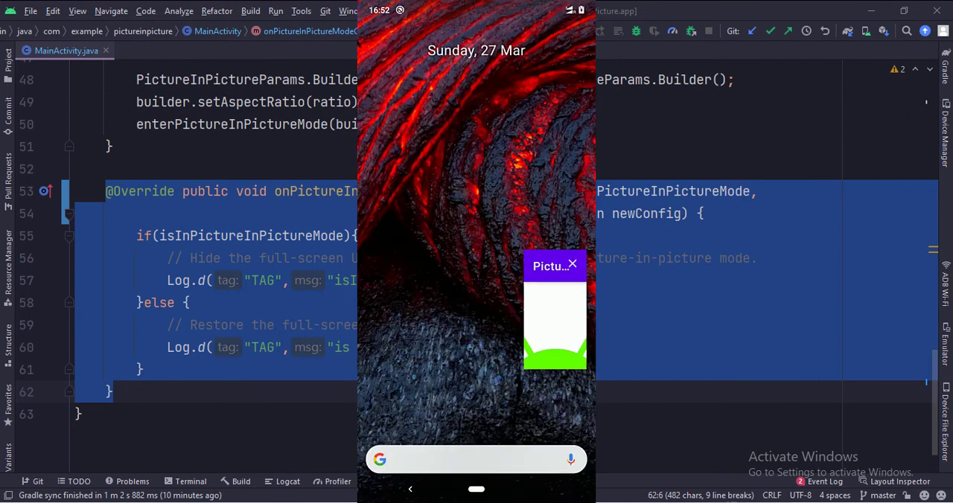